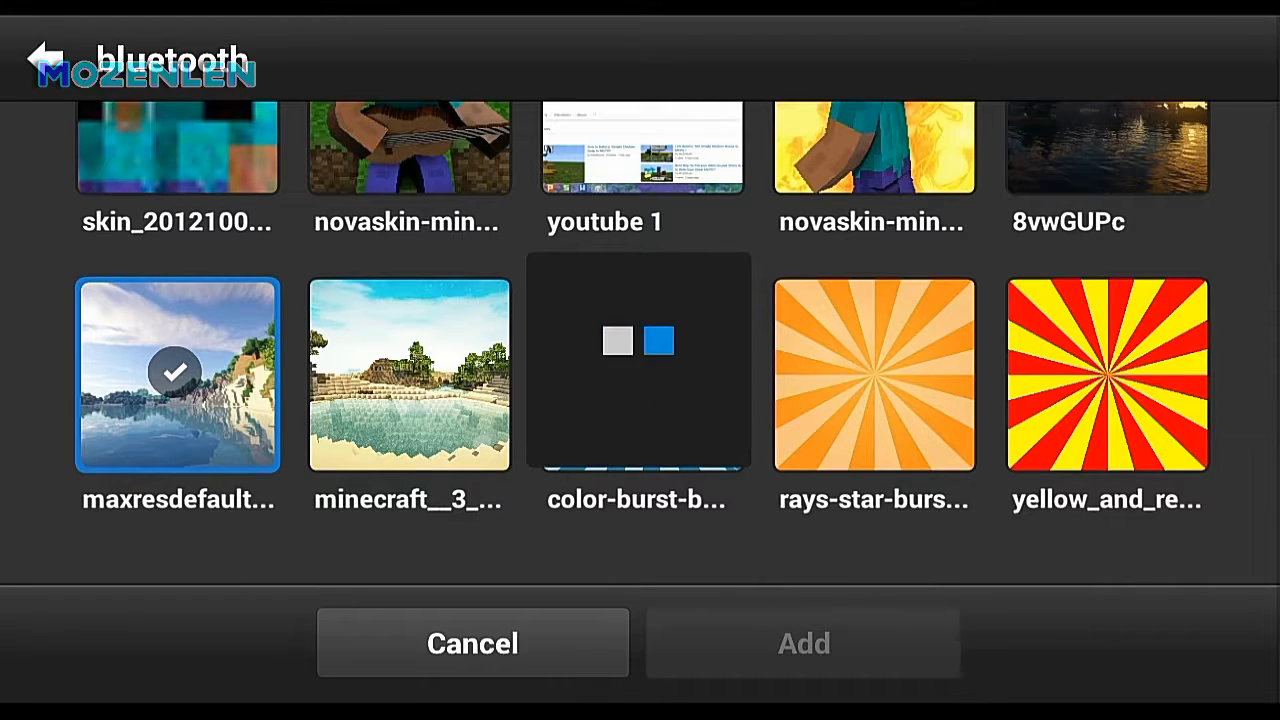
Place the lake-and-cliff landscape photo as a layer filling the lower part of the canvas
left_click(801, 642)
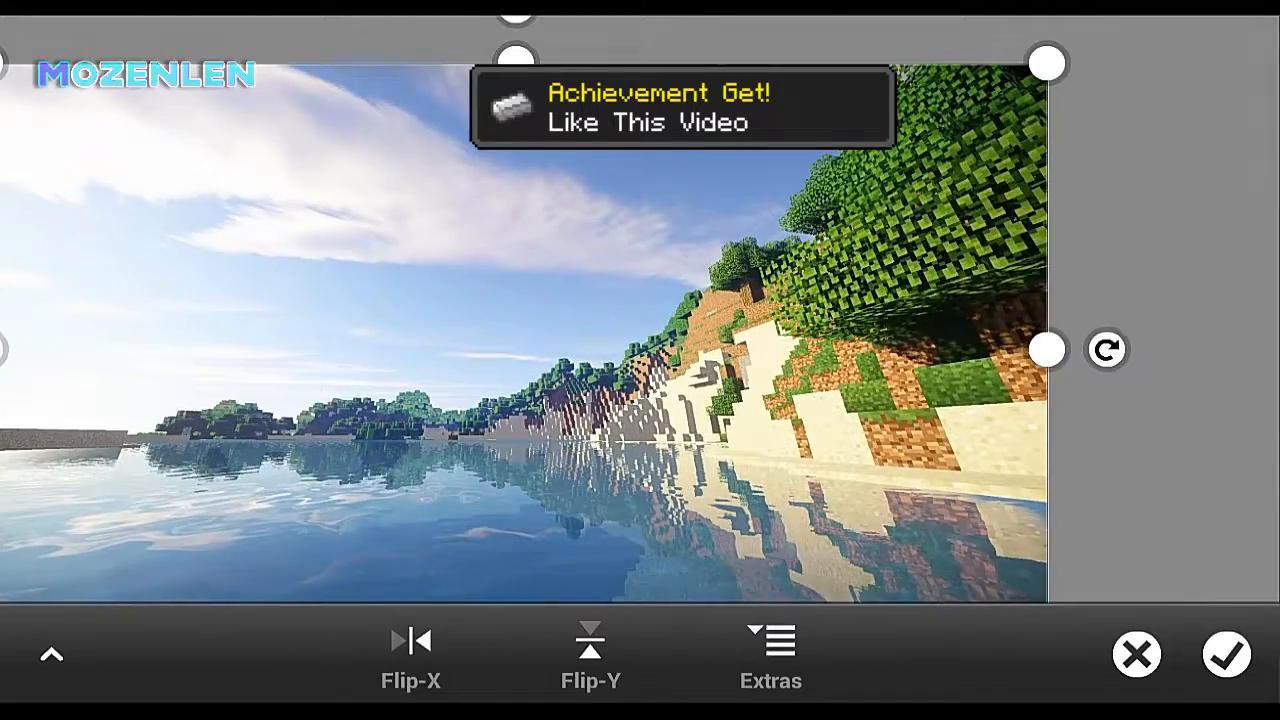
left_click(1226, 655)
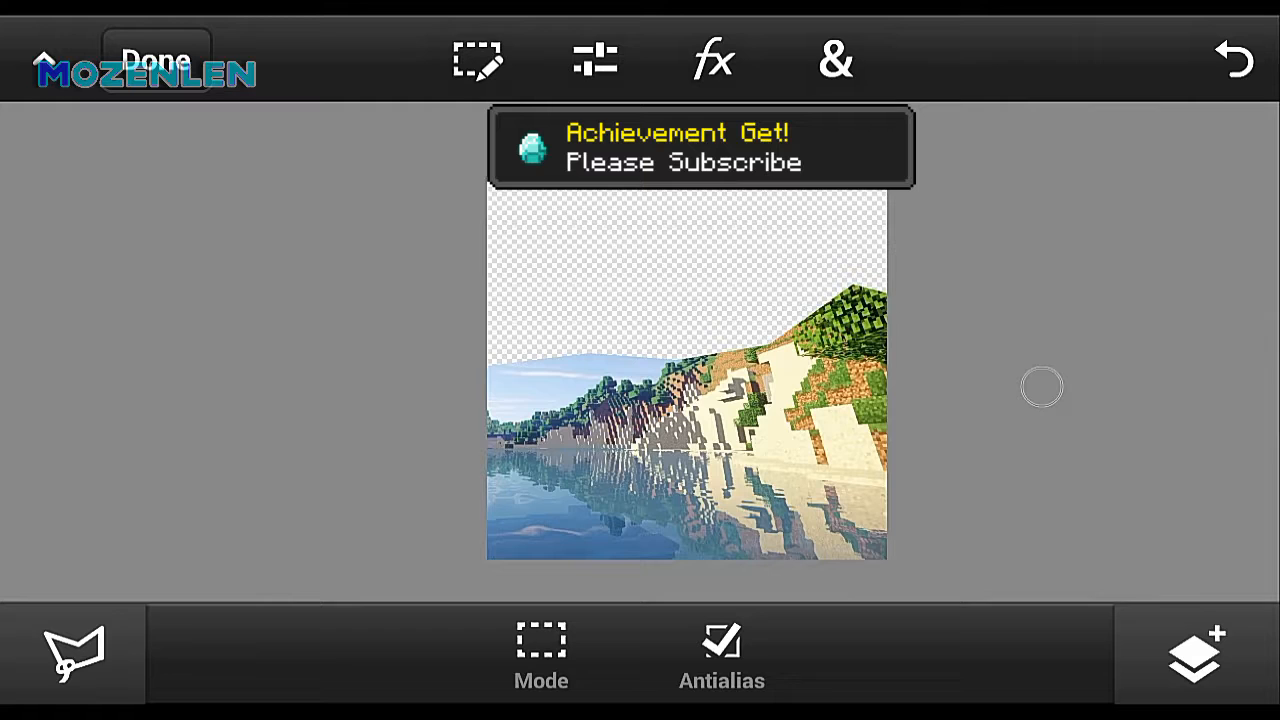
Place the Minecraft beach photo as a second layer filling the upper half of the square
left_click(65, 655)
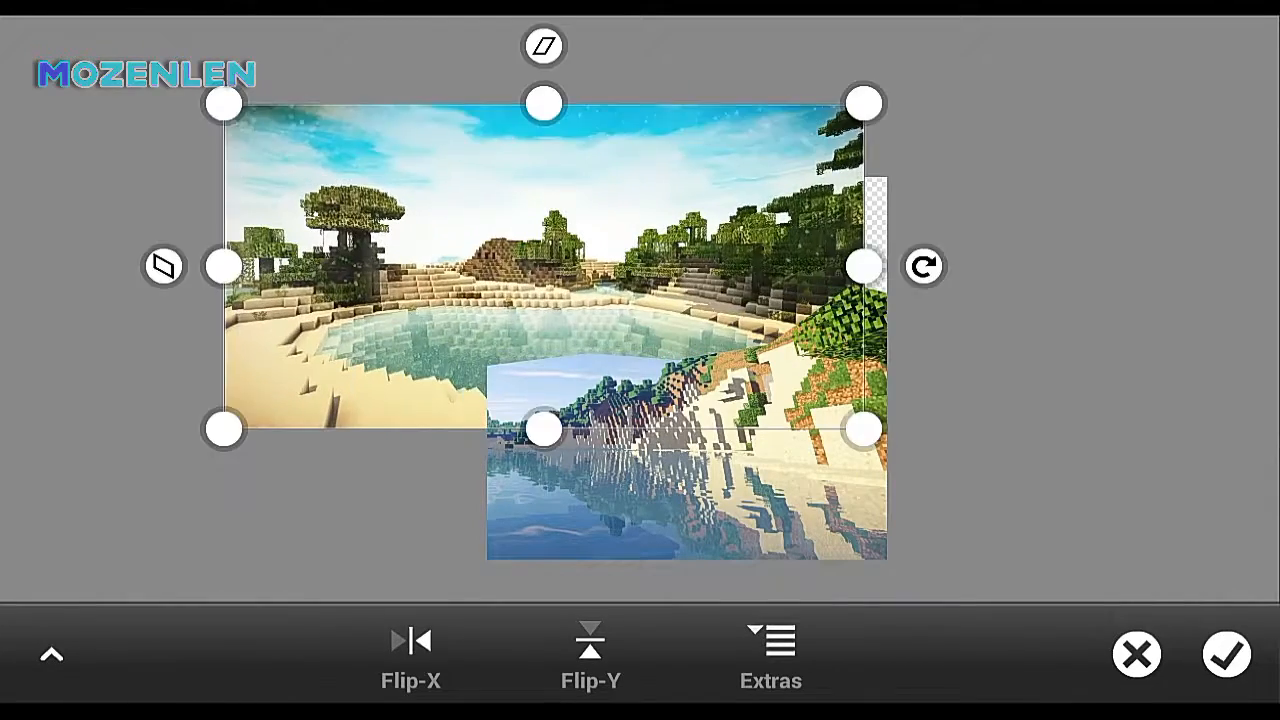
left_click(1231, 652)
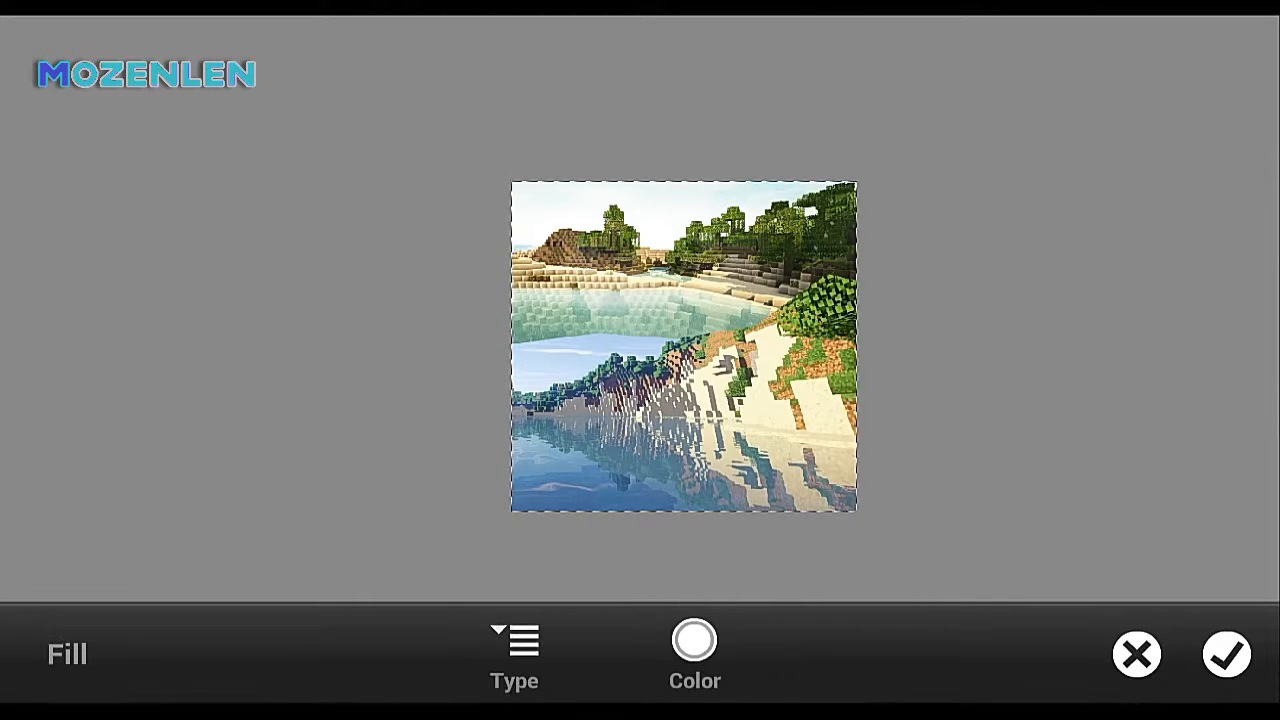
Apply a white Stroke border around the square, deselect, and browse saved projects for an image
left_click(515, 655)
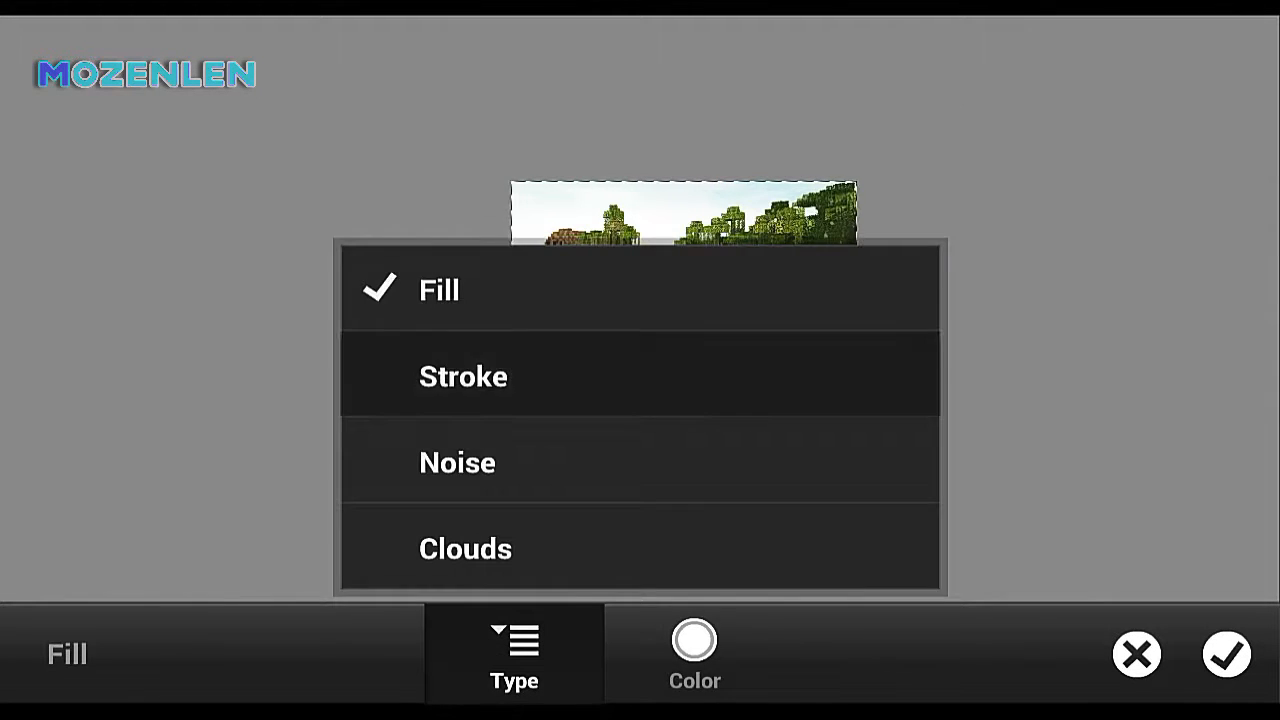
left_click(463, 376)
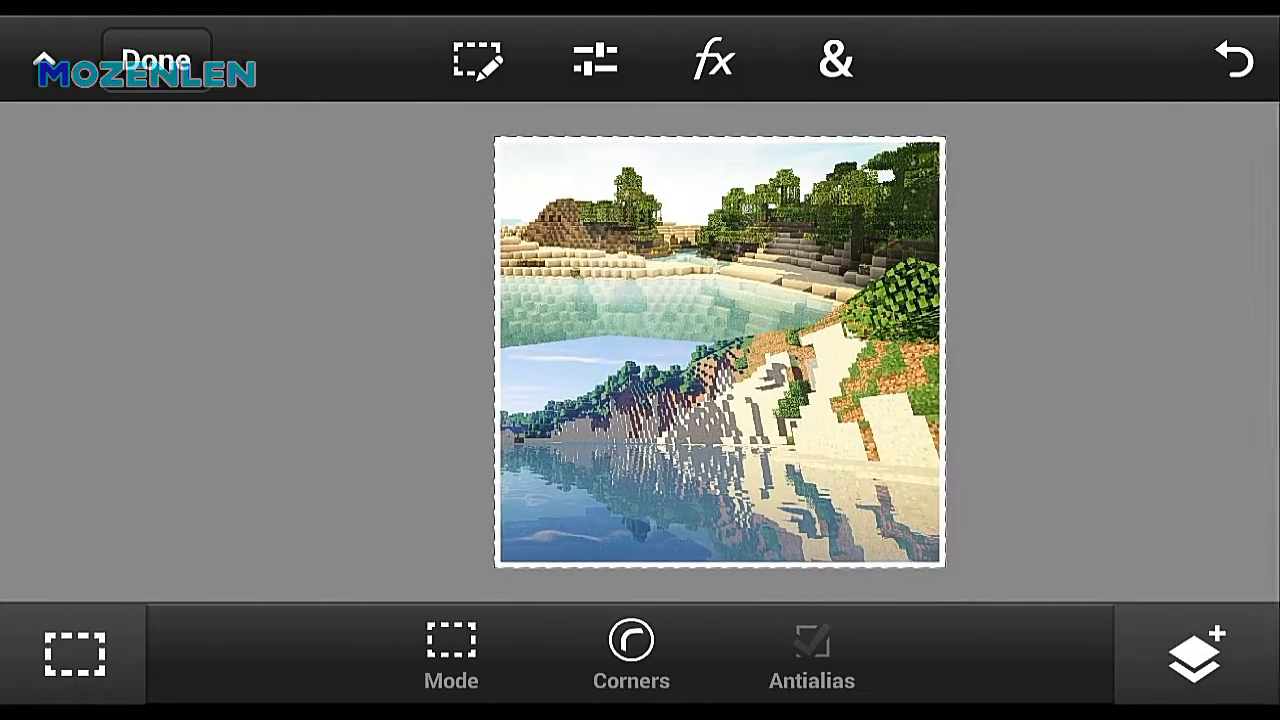
left_click(1192, 666)
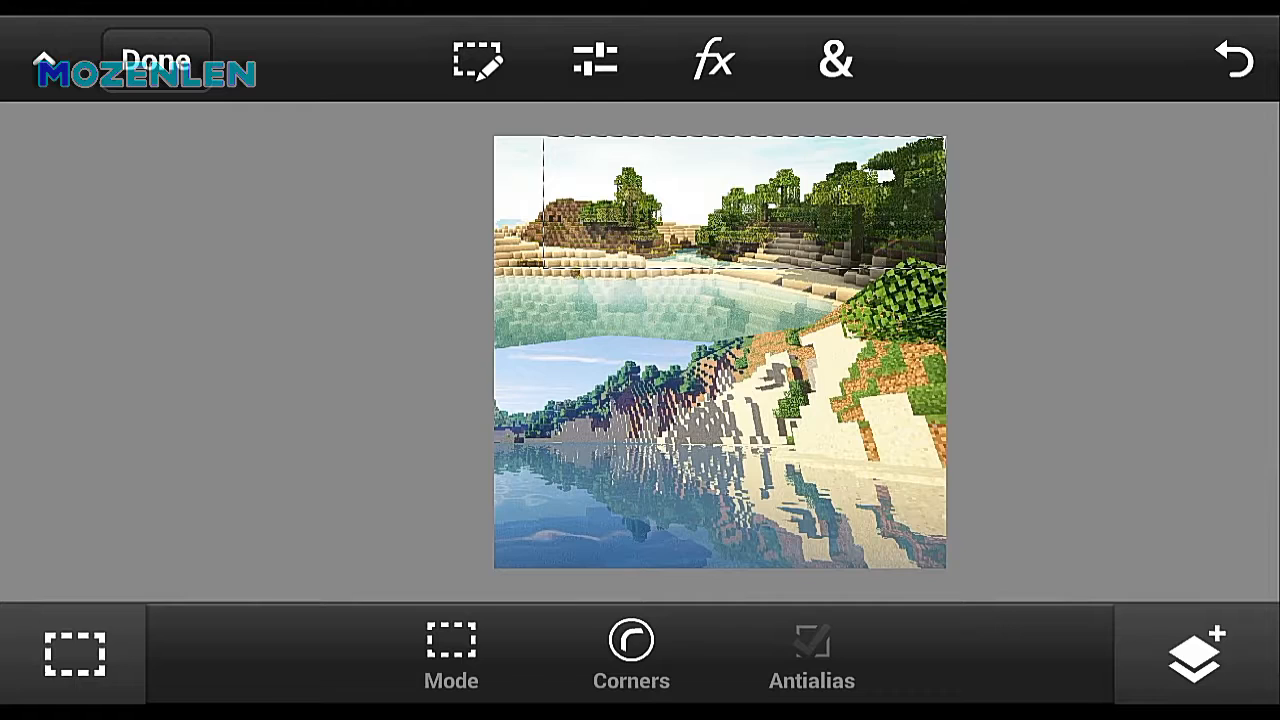
left_click(1198, 663)
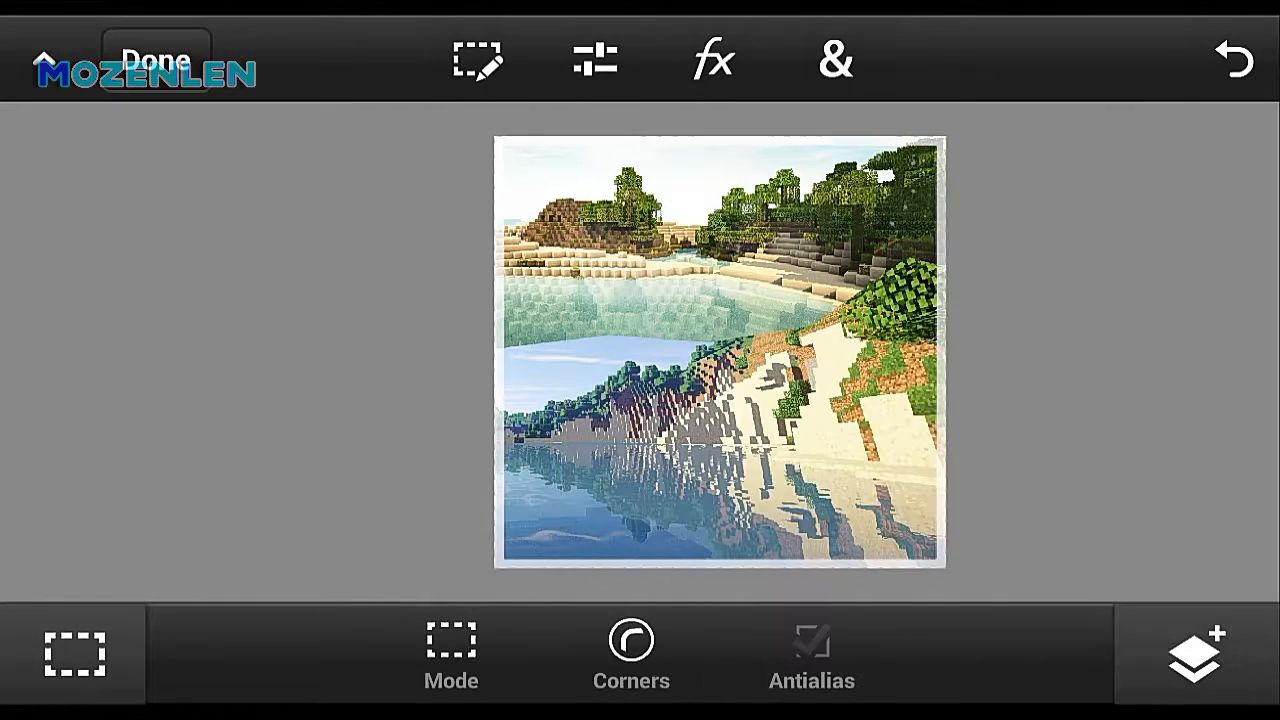
left_click(1192, 665)
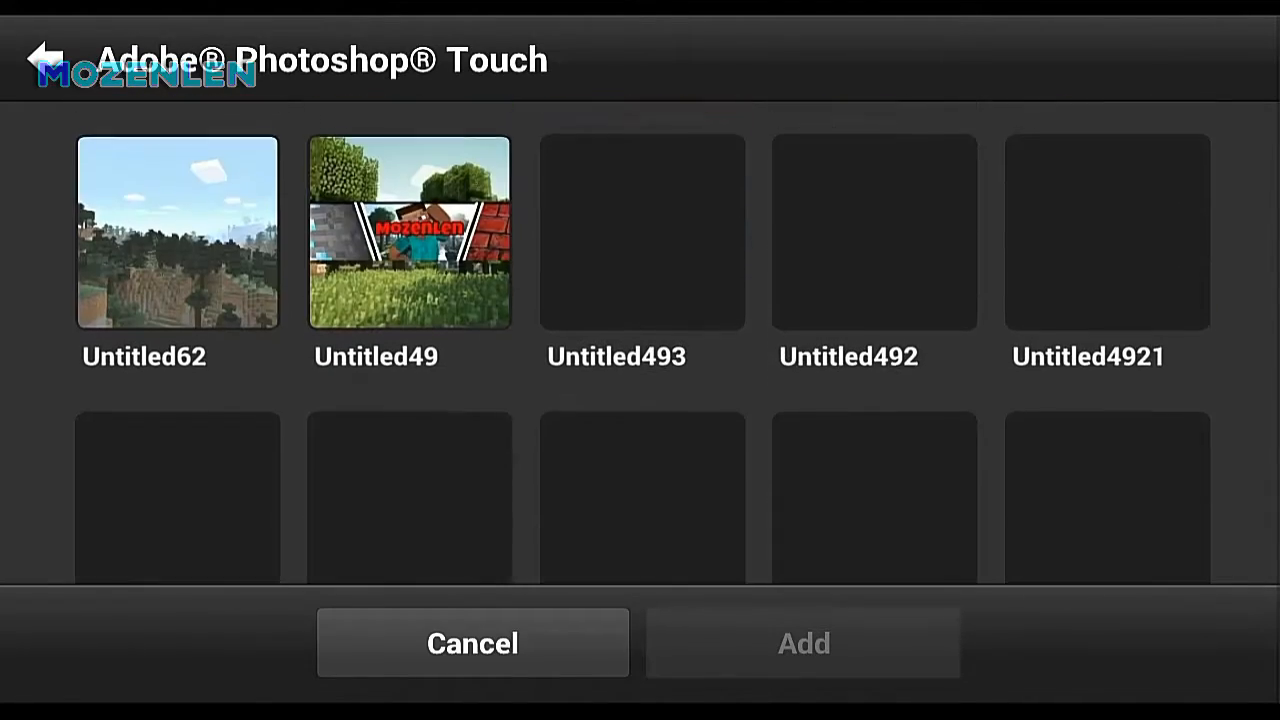
Add the Steve character from the Untitled50 project as an upside-down layer over the landscapes
scroll("down", 3)
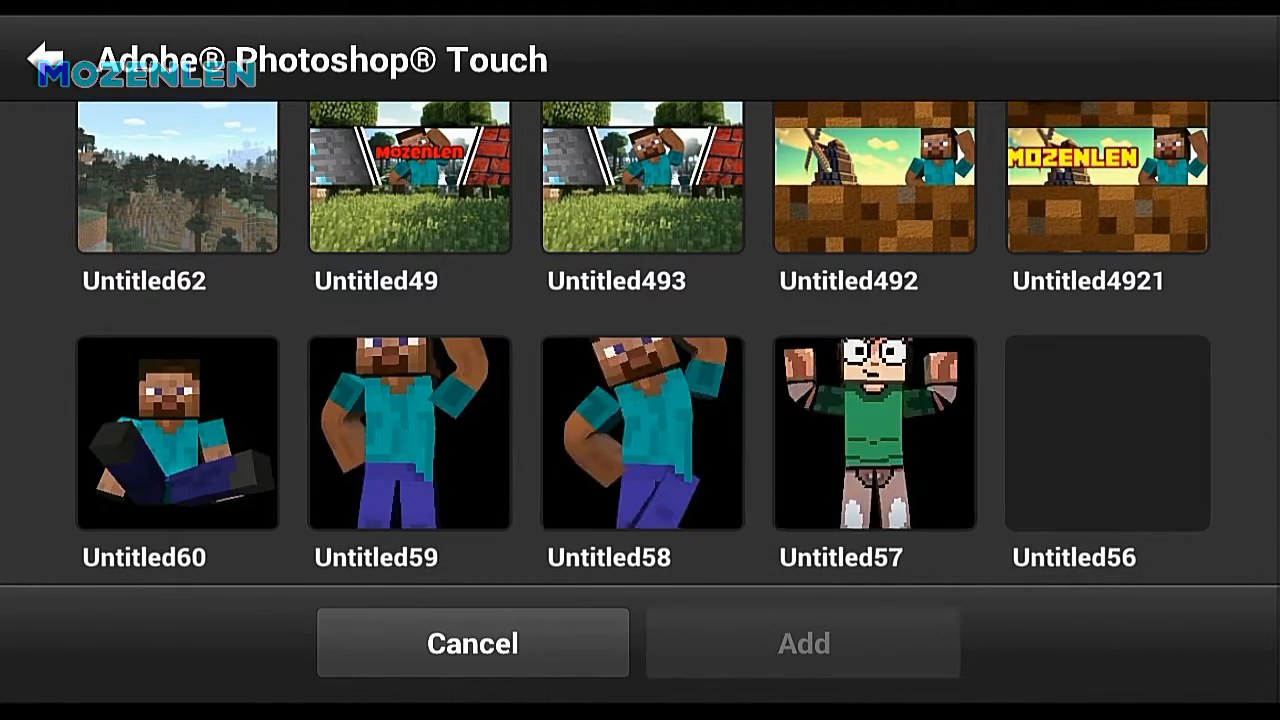
scroll("down", 3)
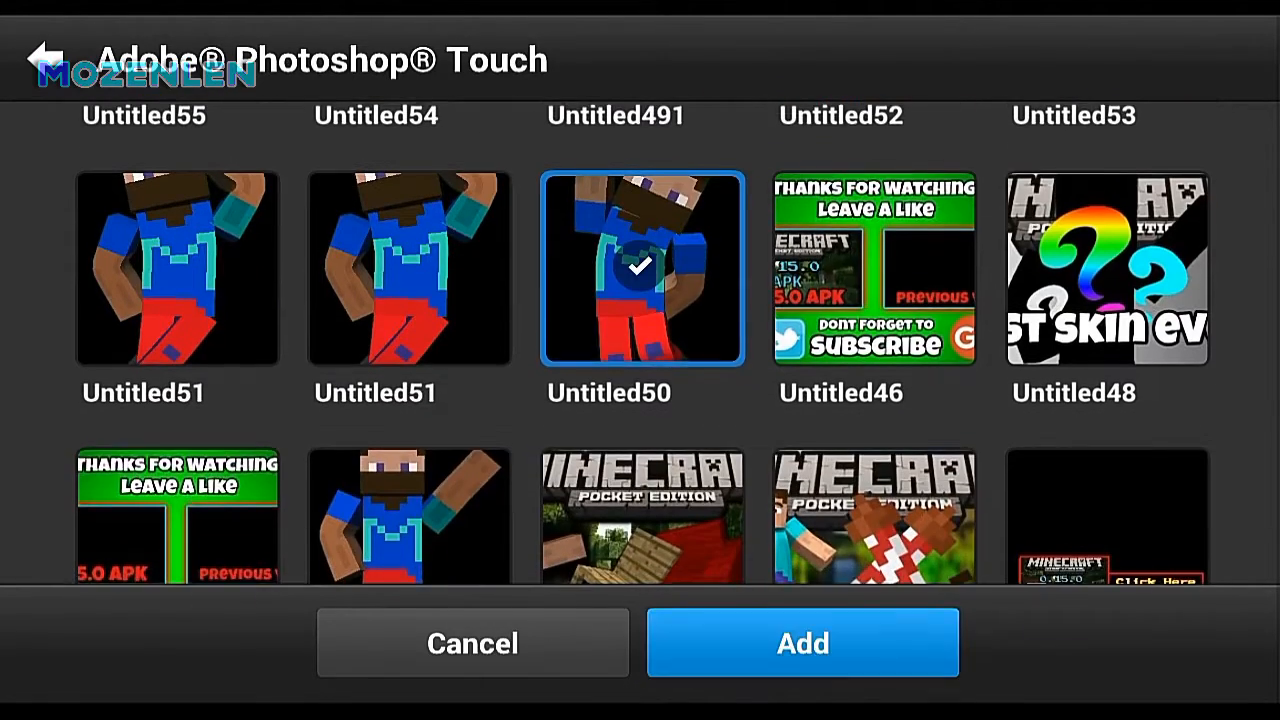
left_click(803, 643)
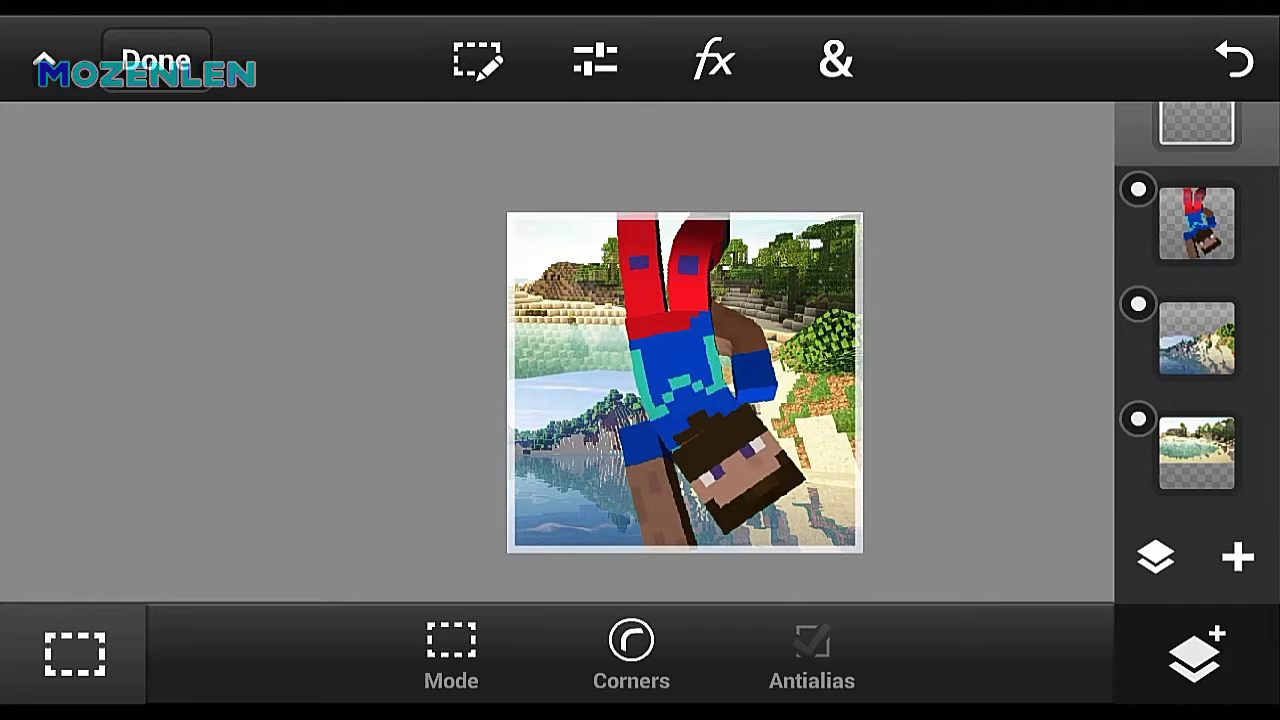
Add a blue sunburst image from the photo library as a new photo layer
left_click(1237, 557)
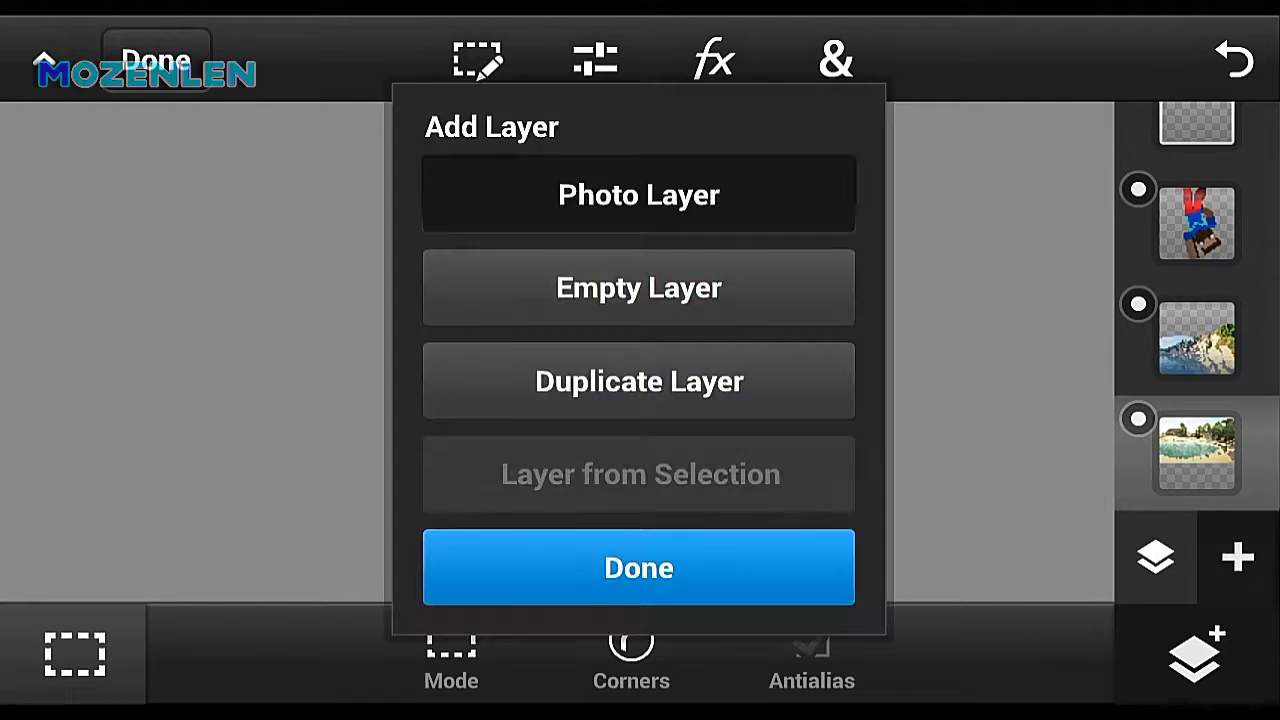
left_click(639, 568)
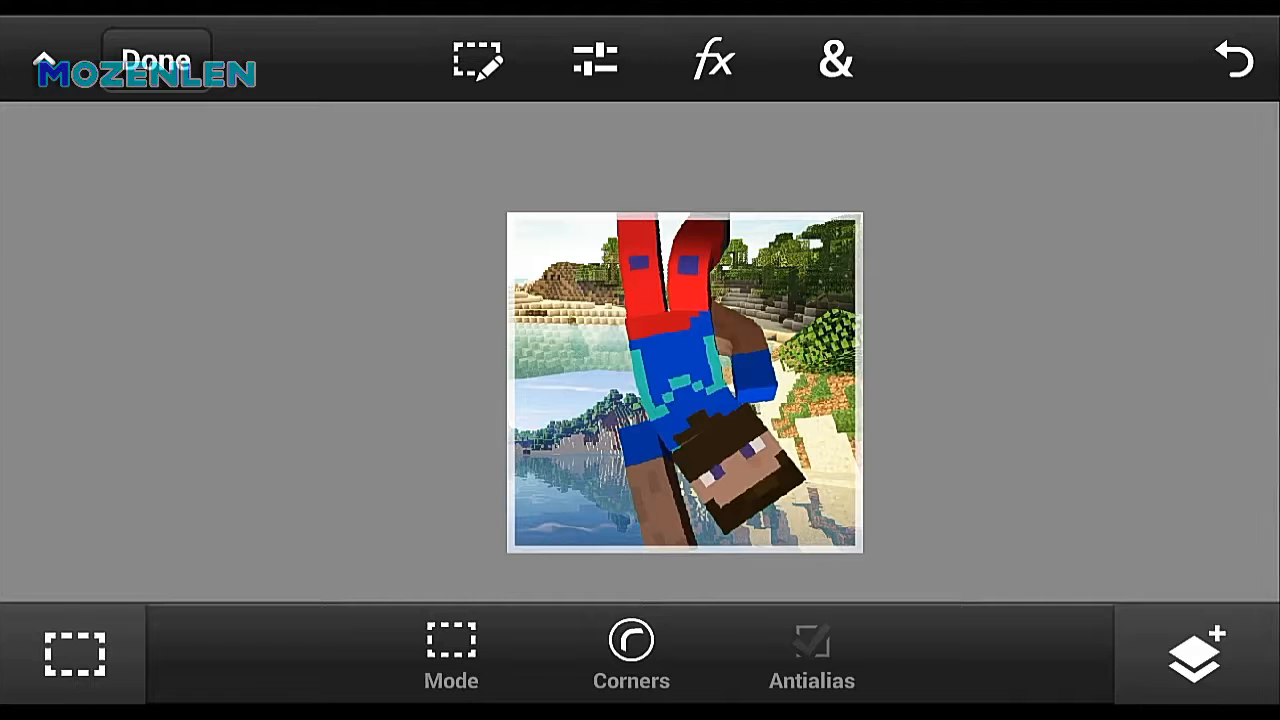
left_click(1194, 668)
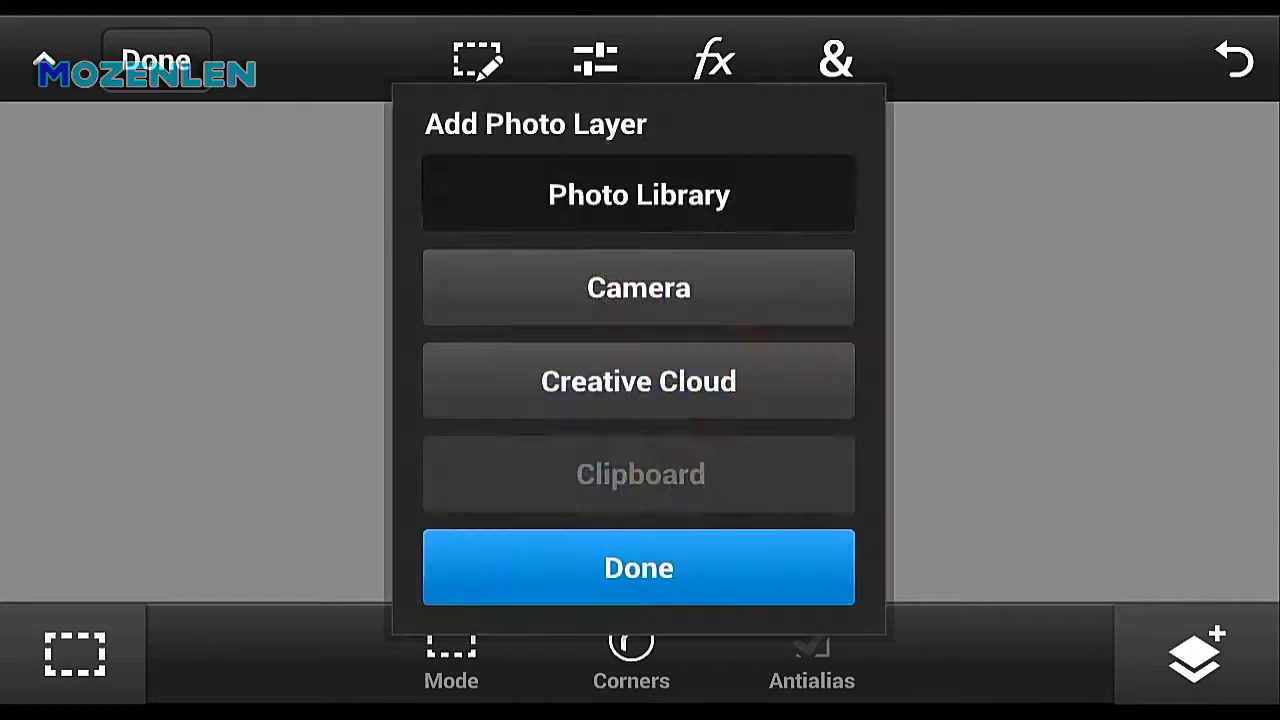
left_click(638, 194)
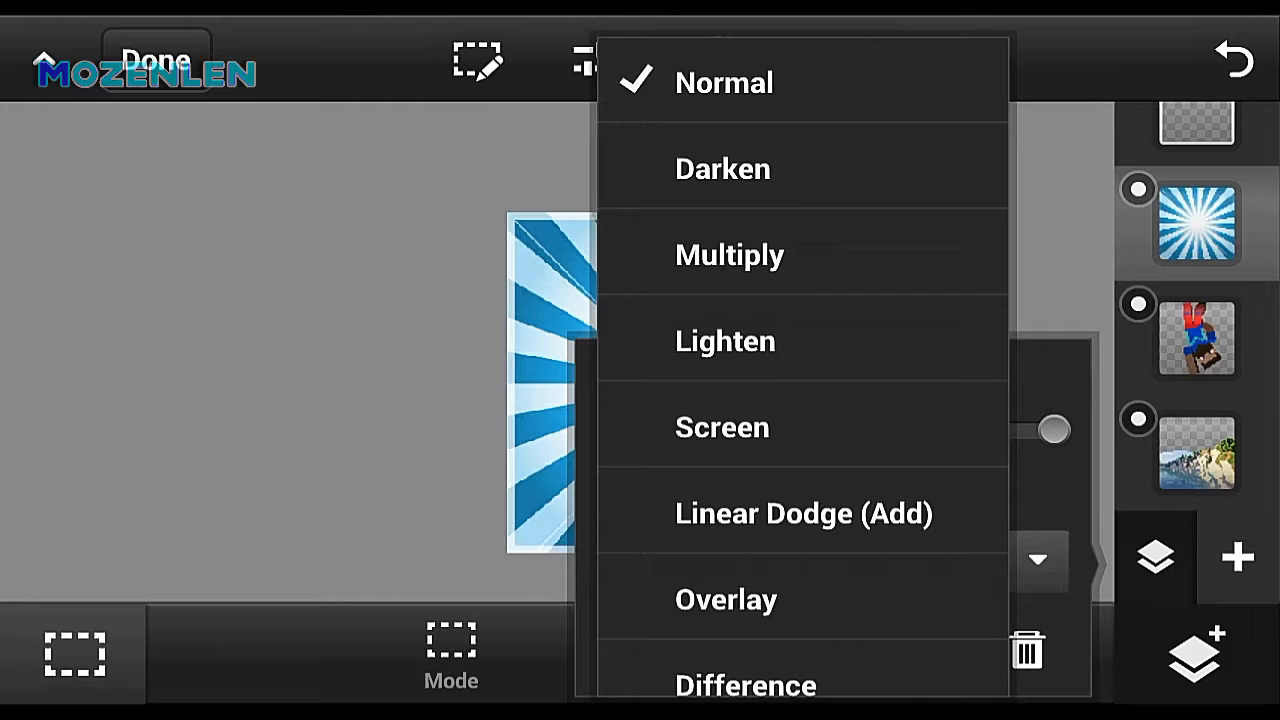
Test Linear Dodge and Screen blends on the blue sunburst, then discard the layer
left_click(716, 84)
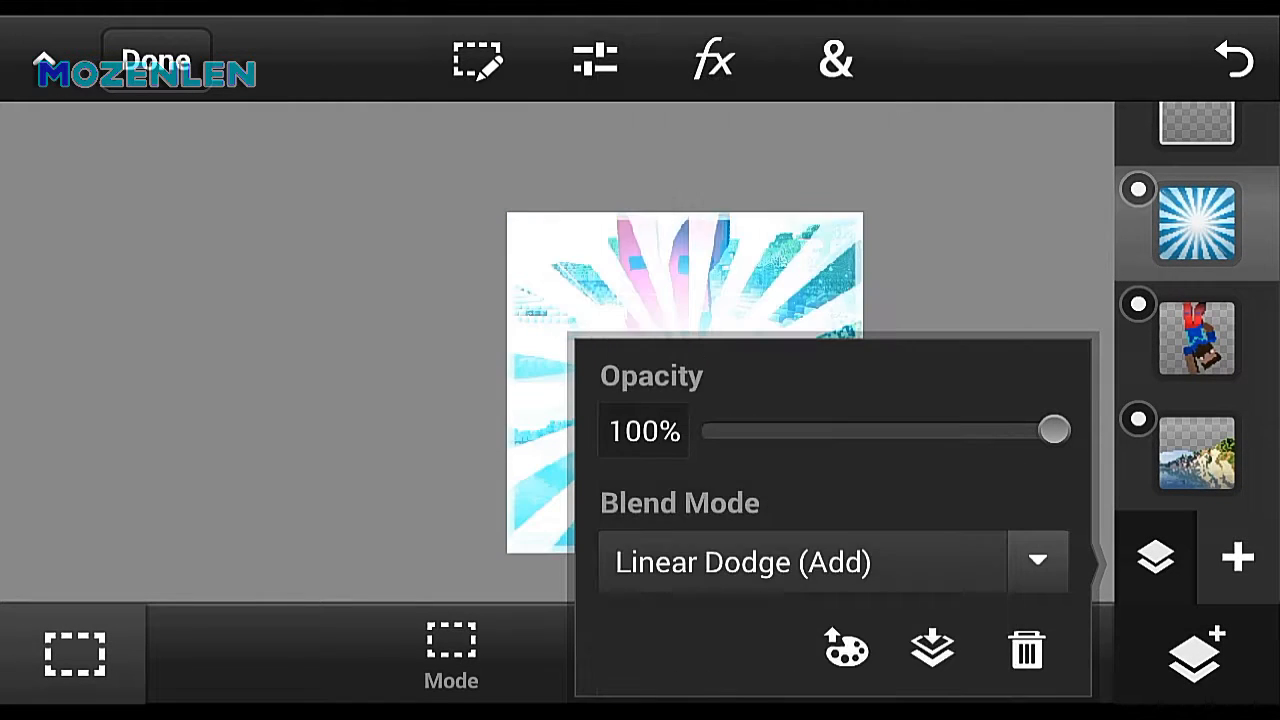
left_click(1039, 563)
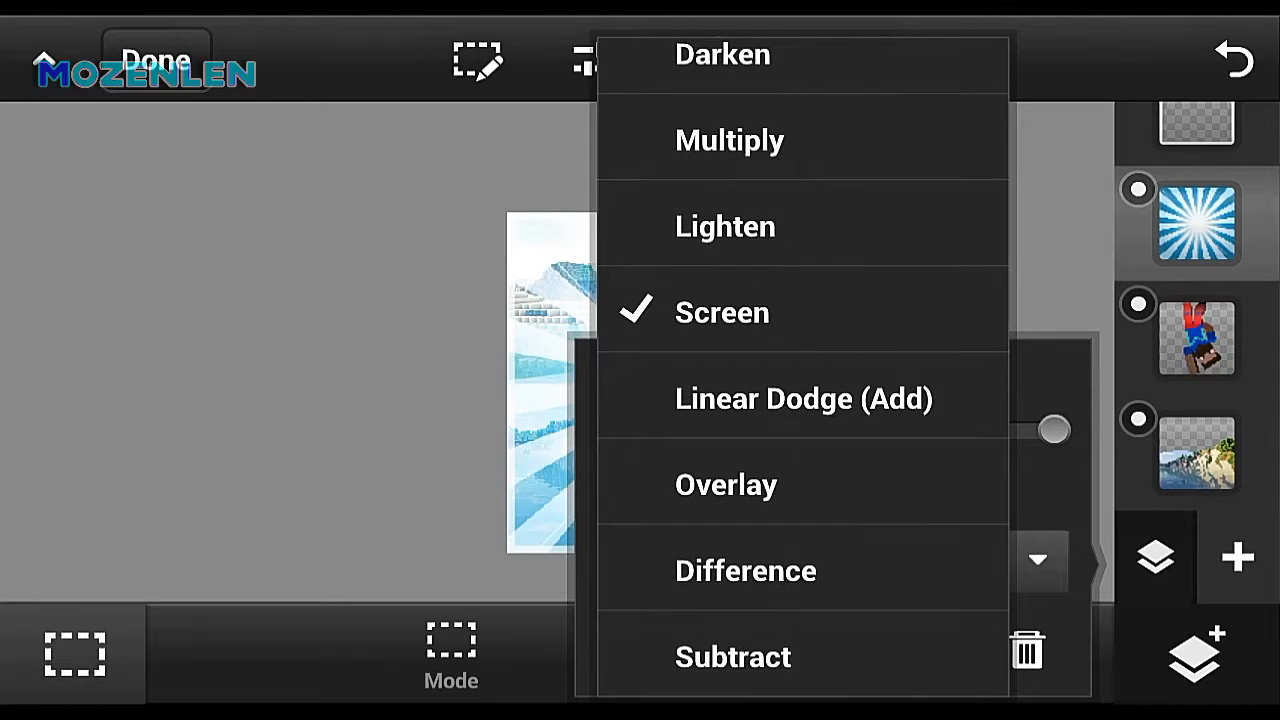
left_click(725, 484)
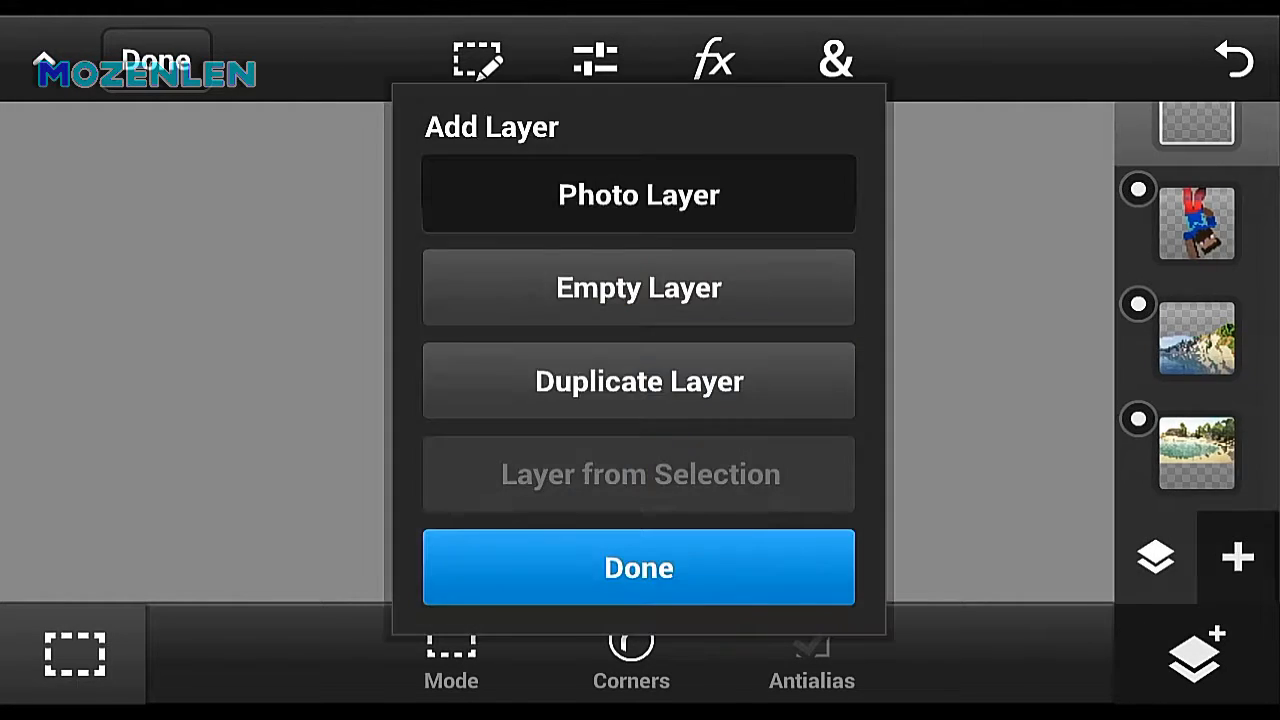
Add the orange rays-star-burst photo layer and blend it with Linear Dodge
left_click(638, 194)
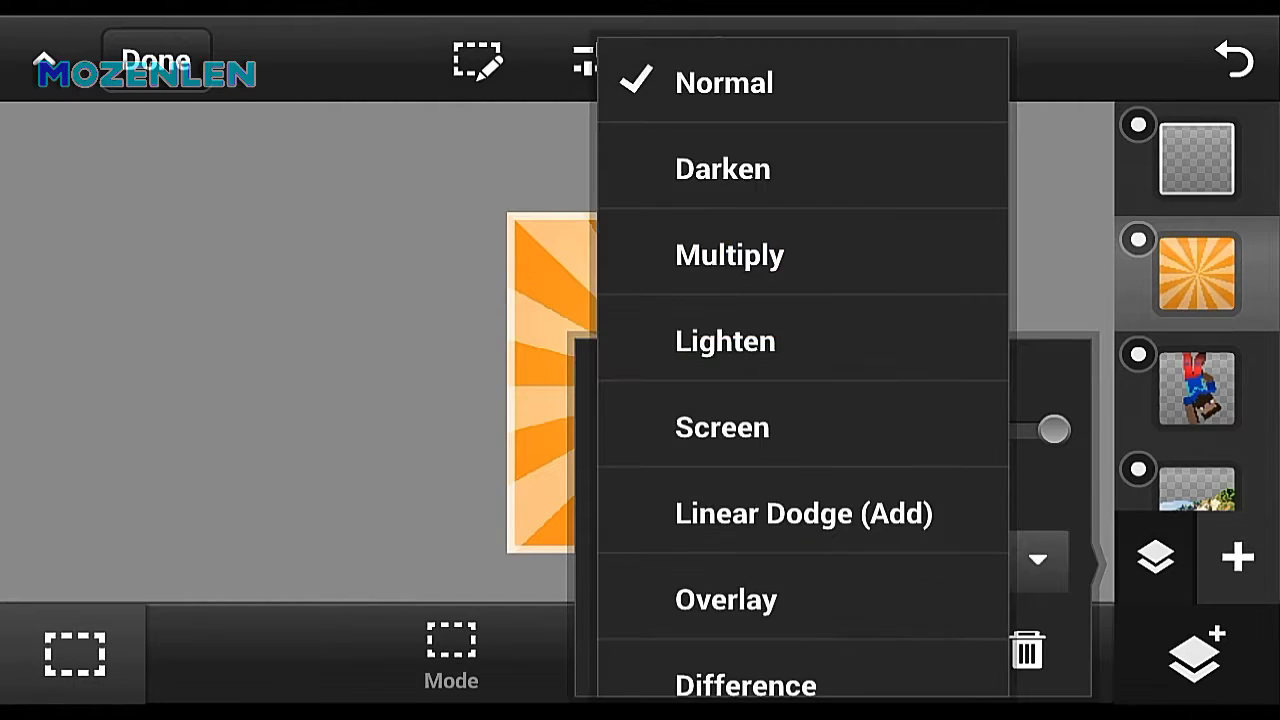
left_click(720, 82)
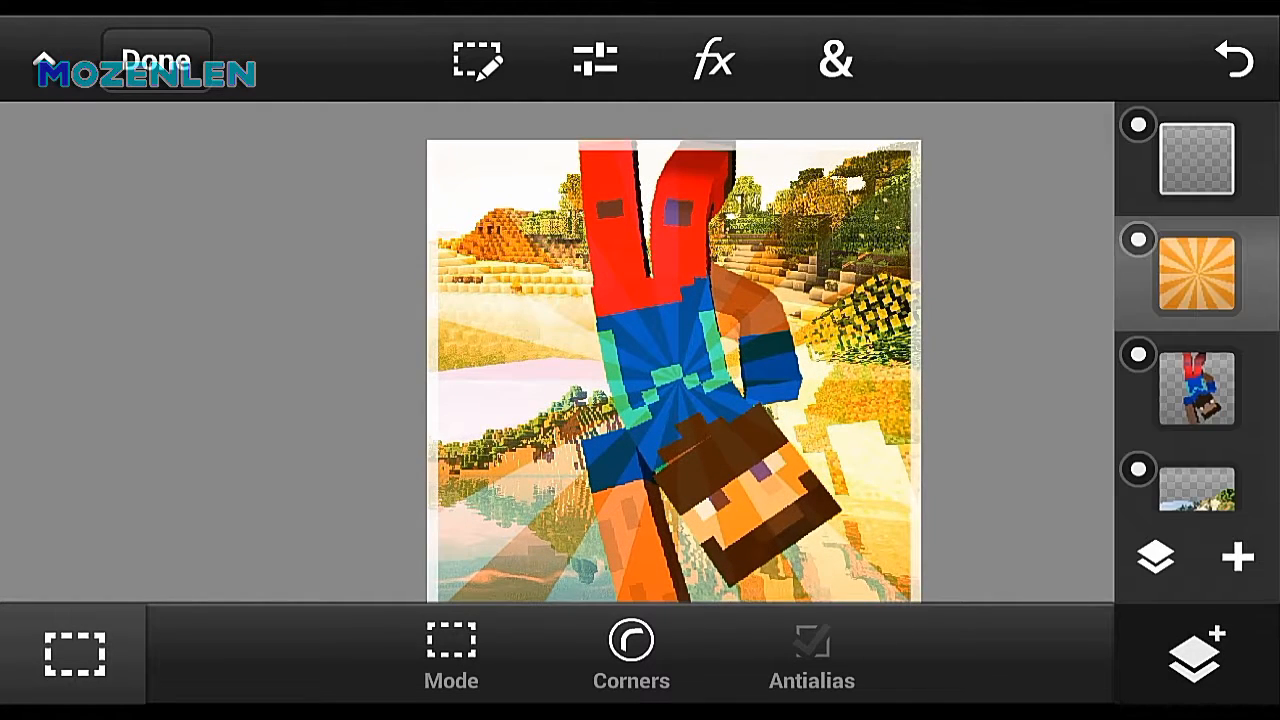
left_click(594, 60)
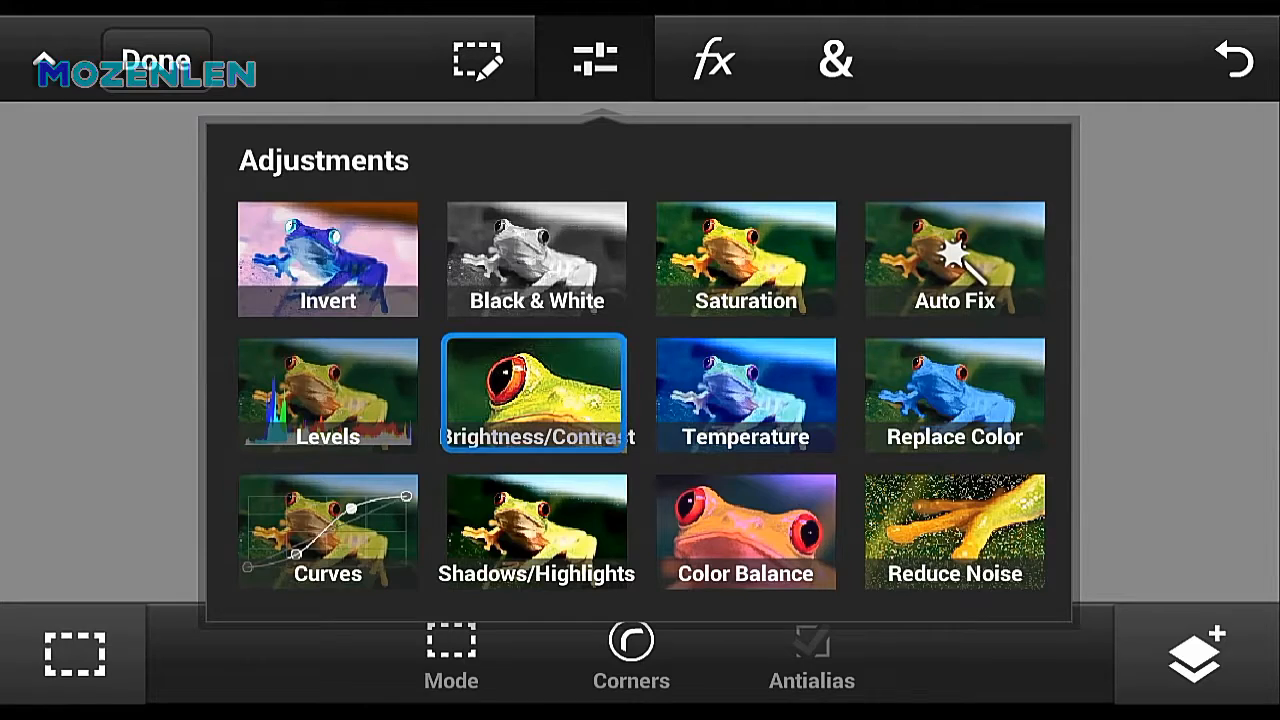
left_click(537, 394)
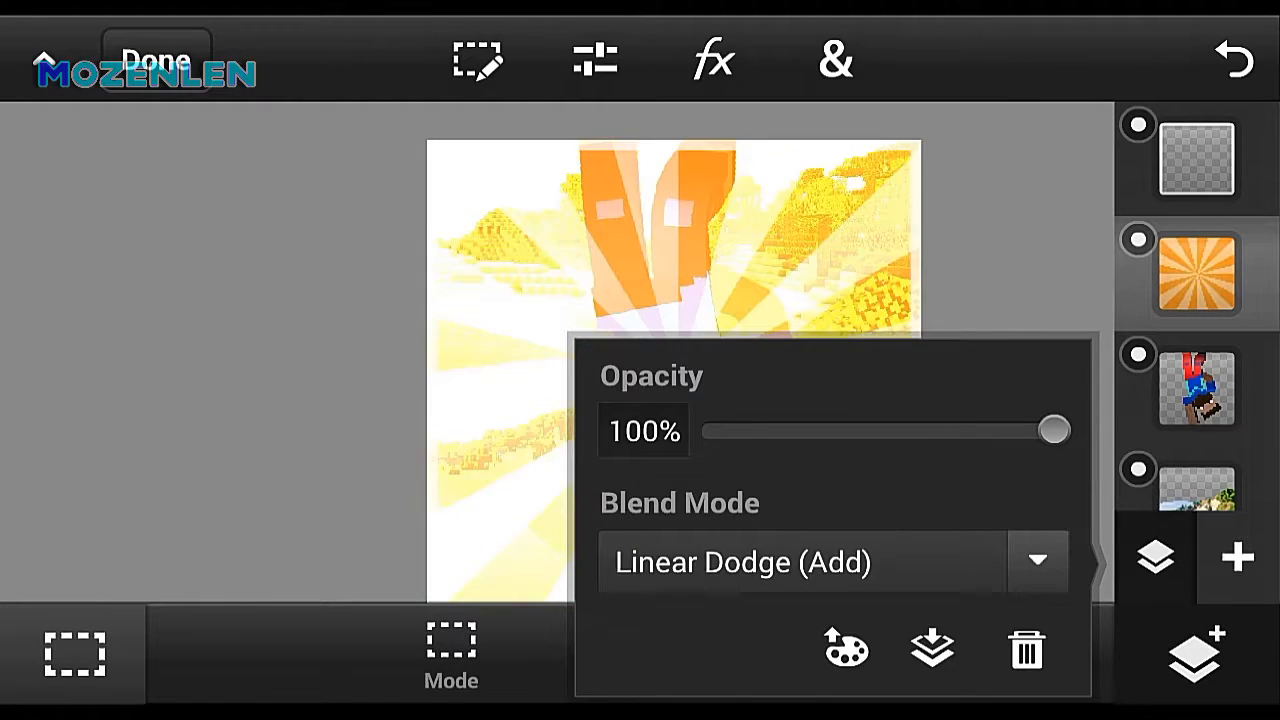
Cycle the sunburst's blend through Multiply and settle on Screen for a warm glow
left_click(1039, 559)
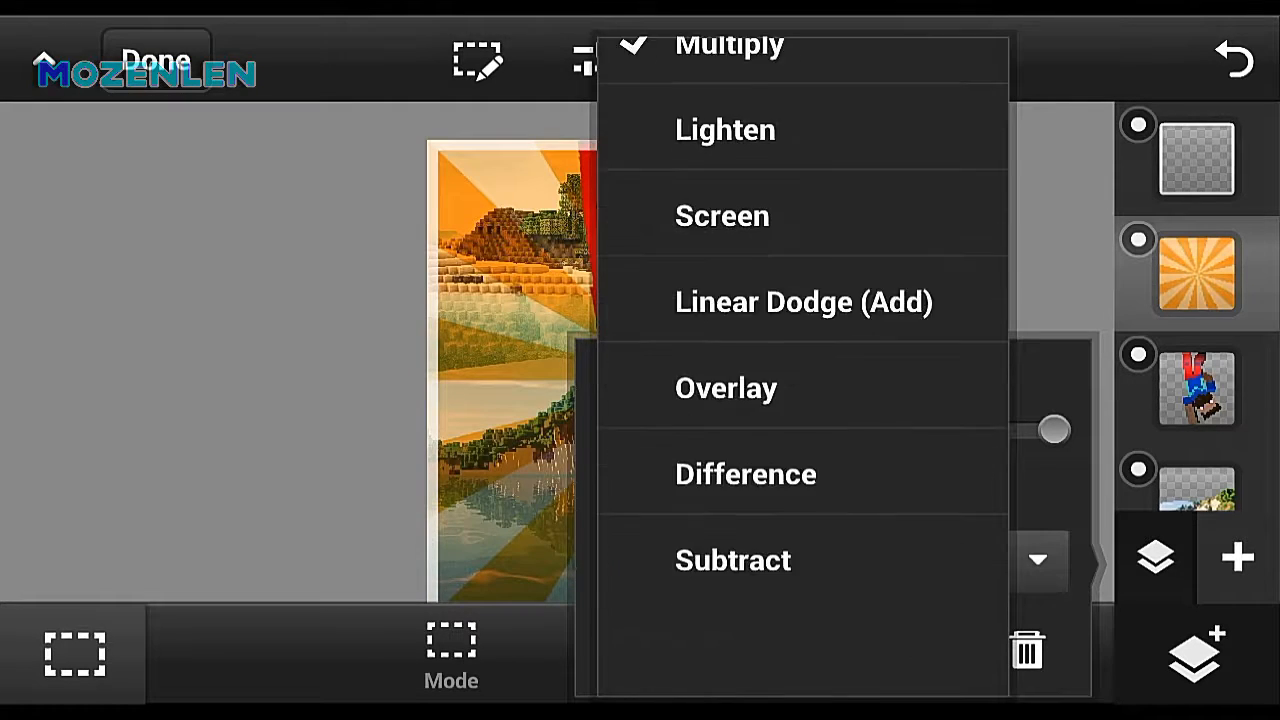
left_click(726, 388)
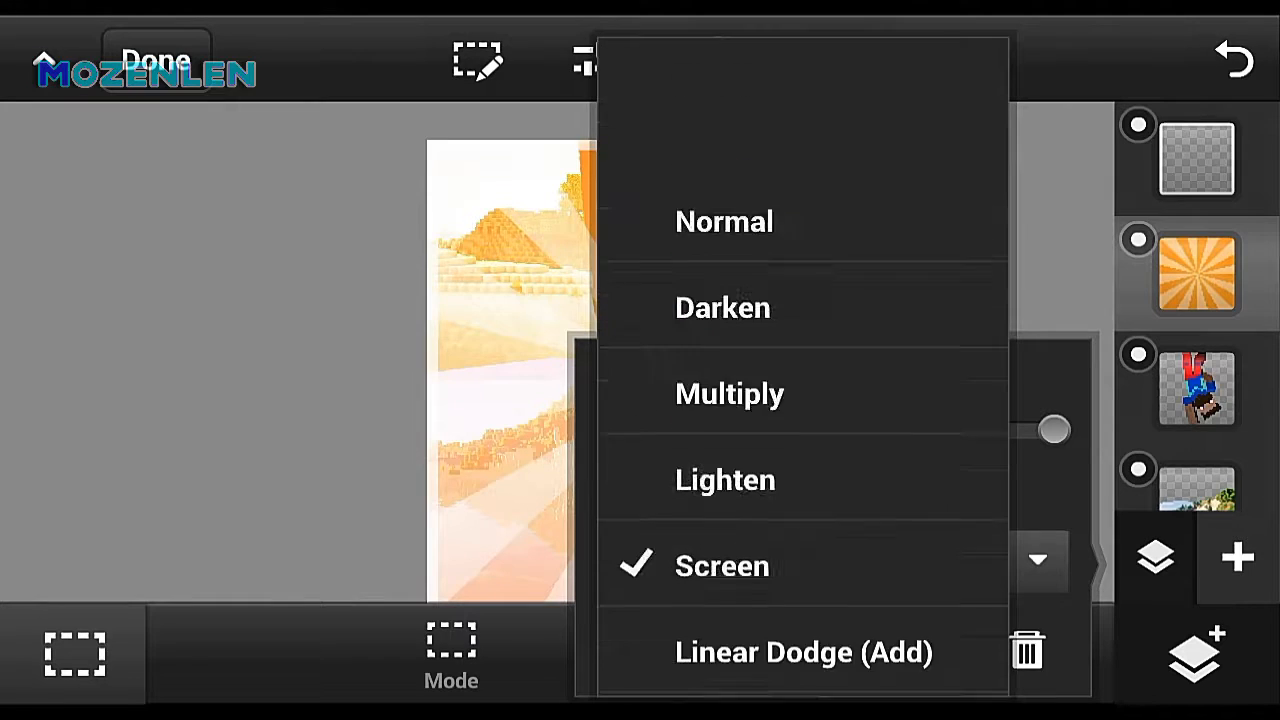
left_click(730, 393)
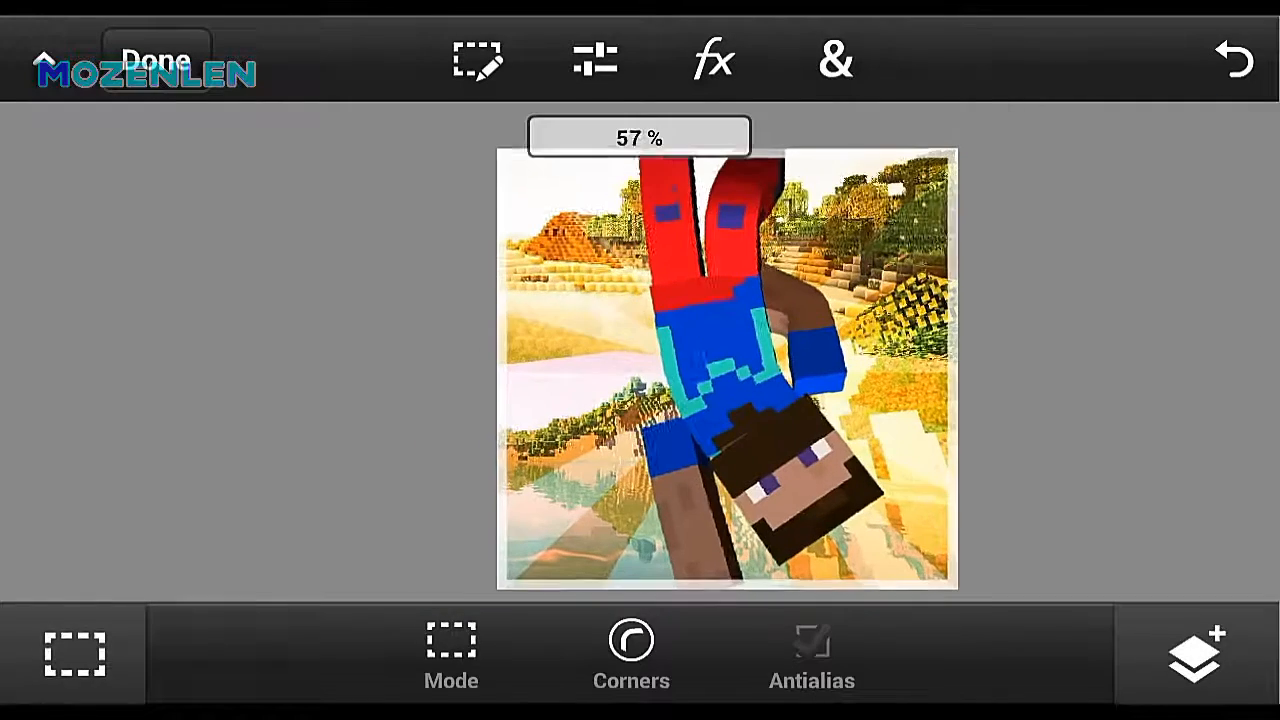
Give Steve a Basic Drop Shadow effect and save the finished avatar project
left_click(1193, 670)
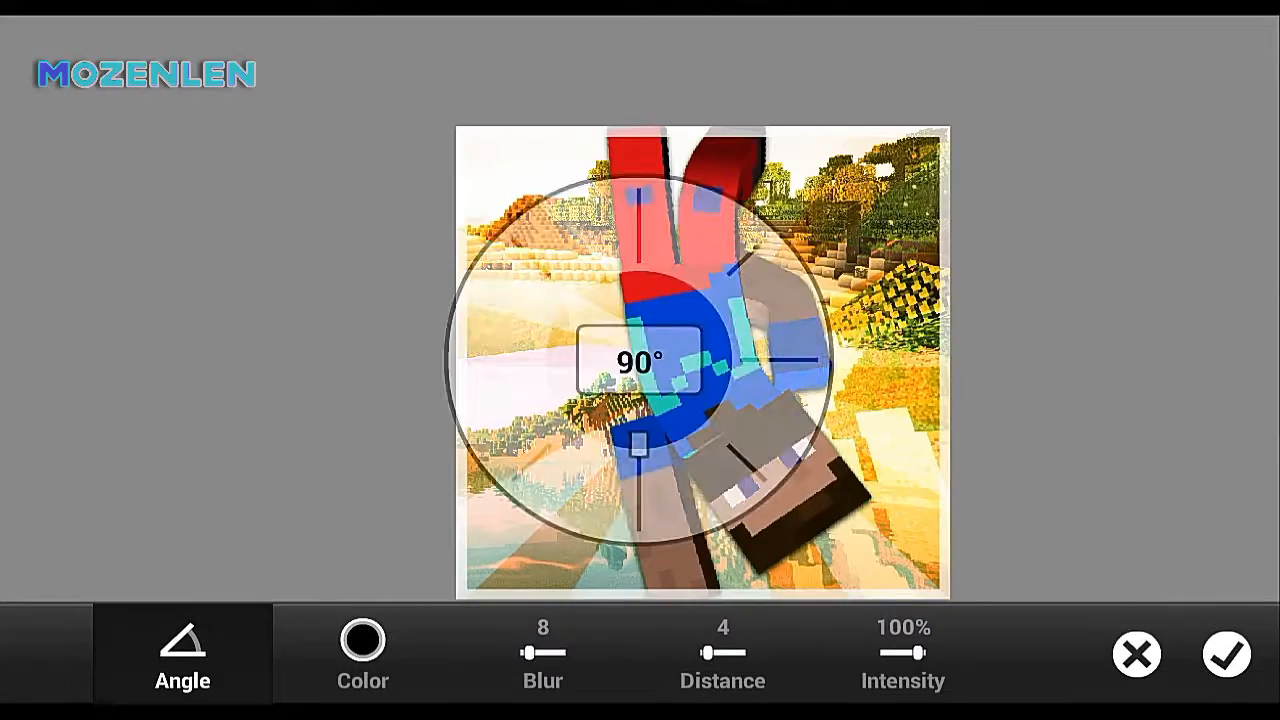
left_click(1227, 654)
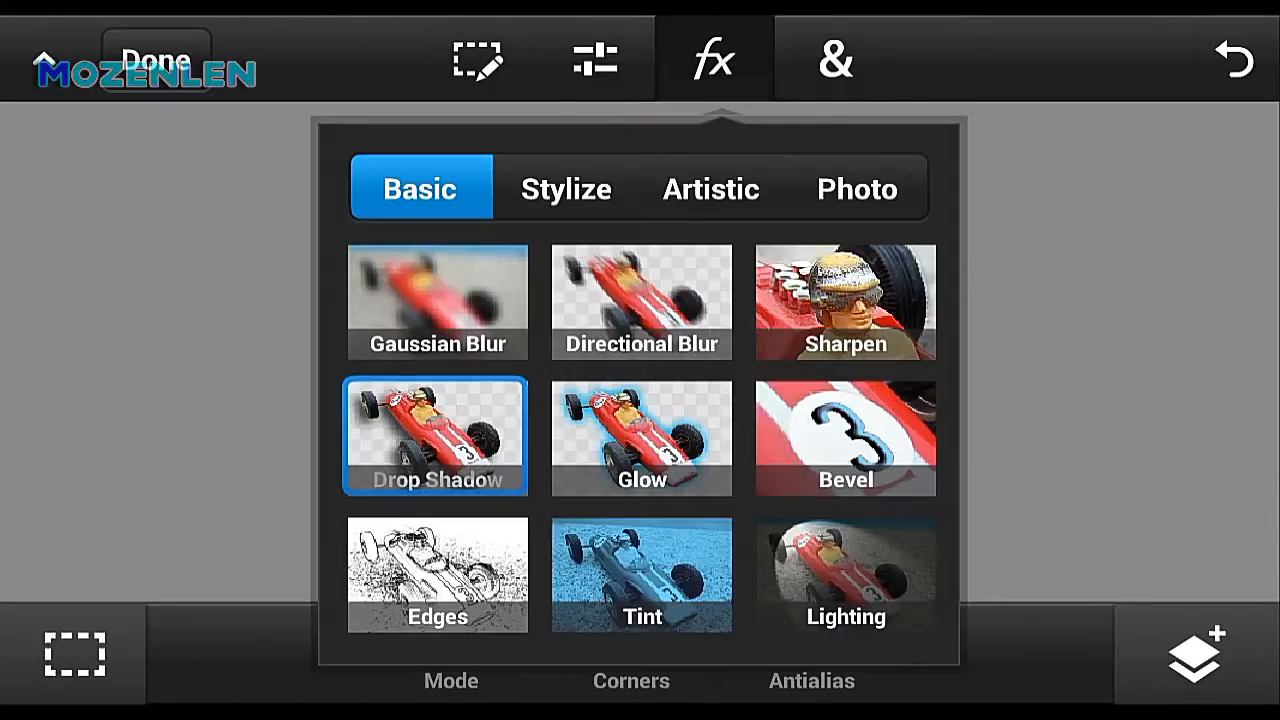
left_click(160, 55)
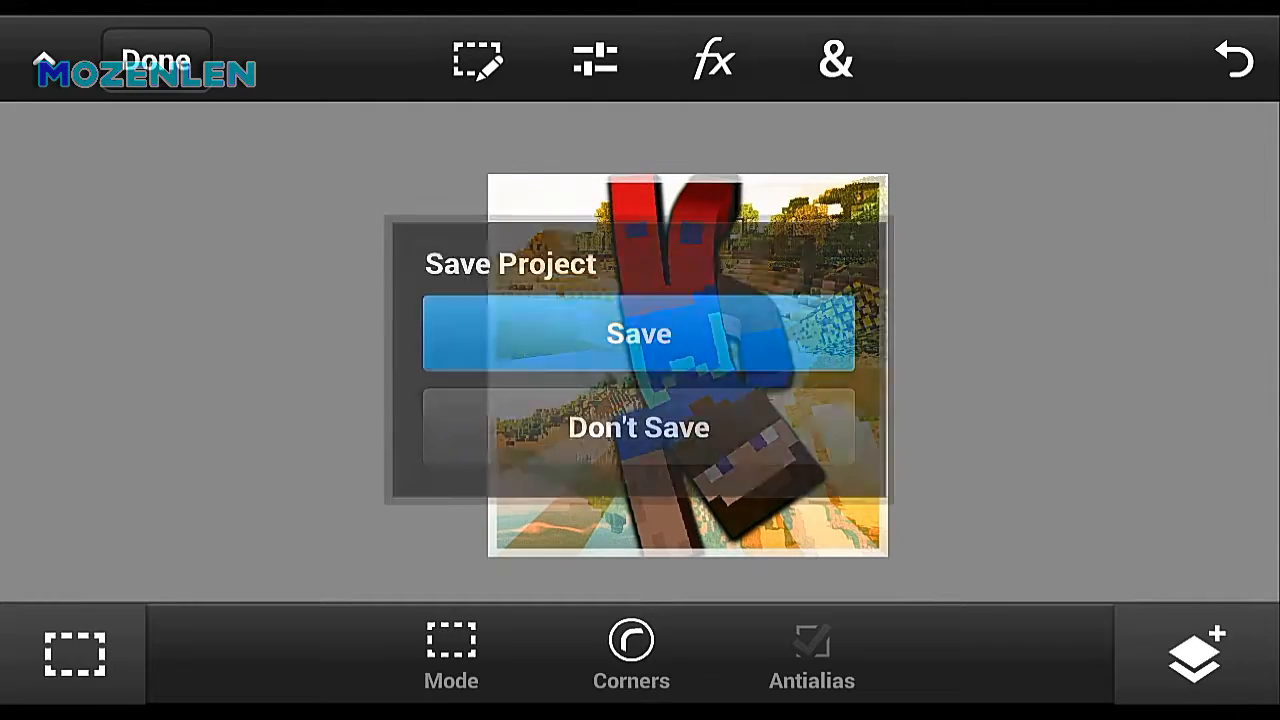
left_click(638, 334)
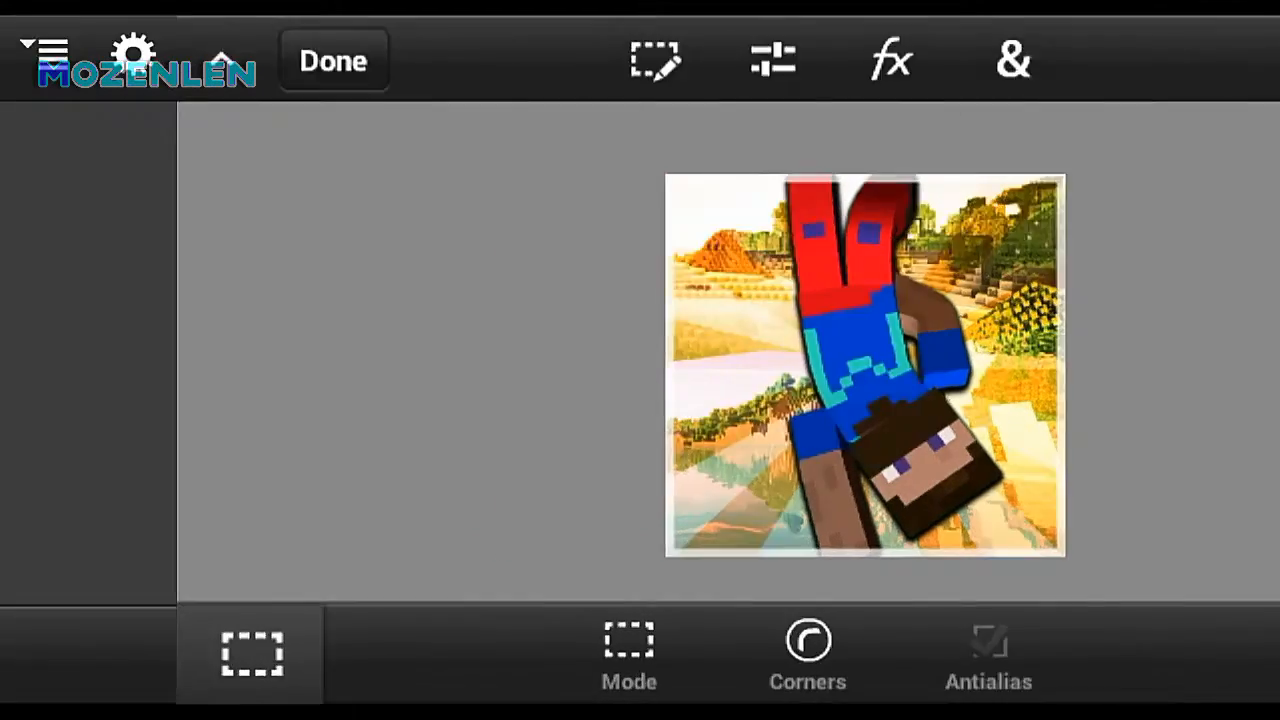